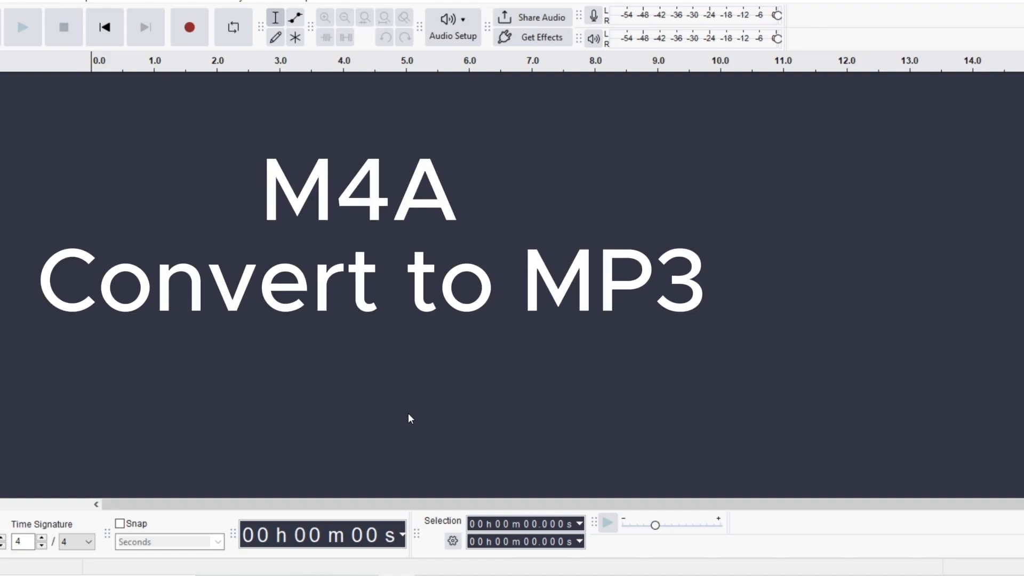
{"action": "mouse_move", "coordinate": [376, 445]}
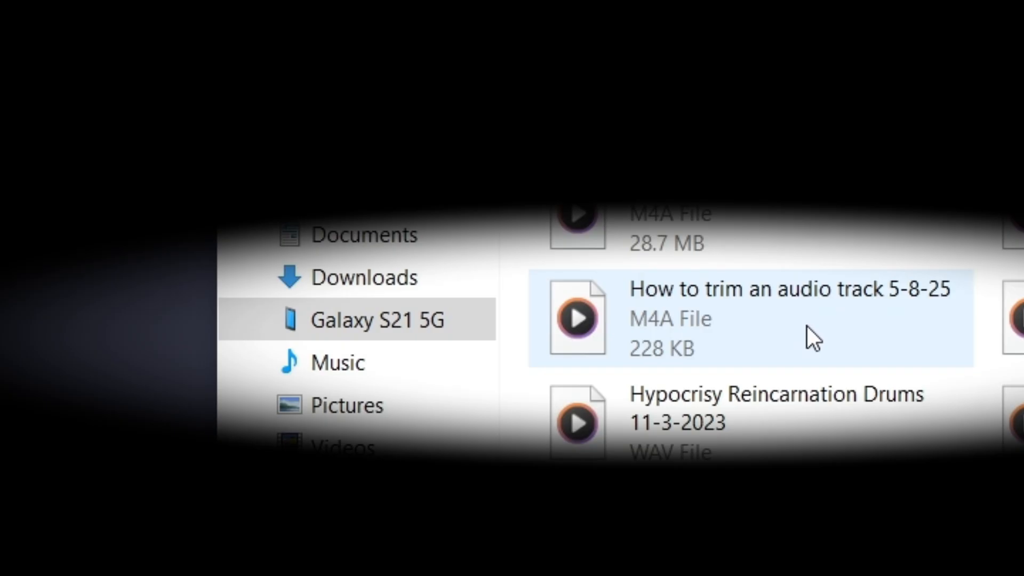
{"action": "mouse_move", "coordinate": [803, 333]}
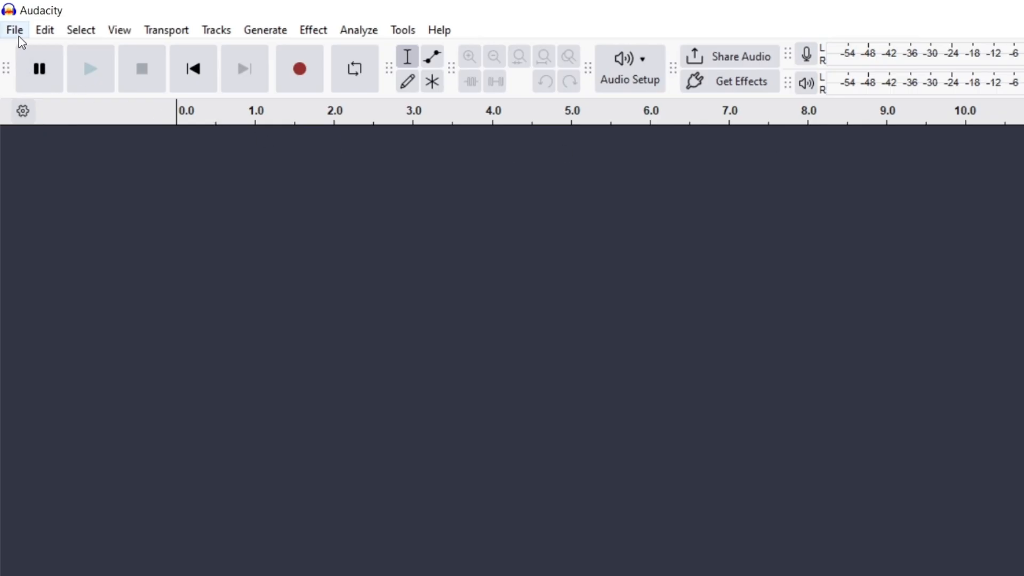
Step: Browse the File and Edit menus, then view the Libraries preferences page with the FFmpeg version
{"action": "left_click", "coordinate": [15, 30]}
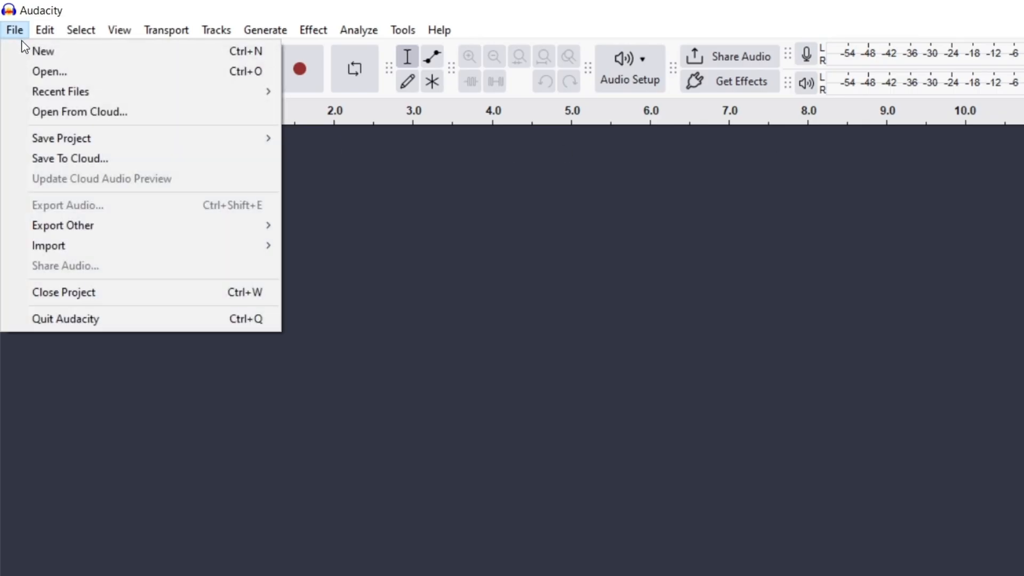
{"action": "left_click", "coordinate": [45, 30]}
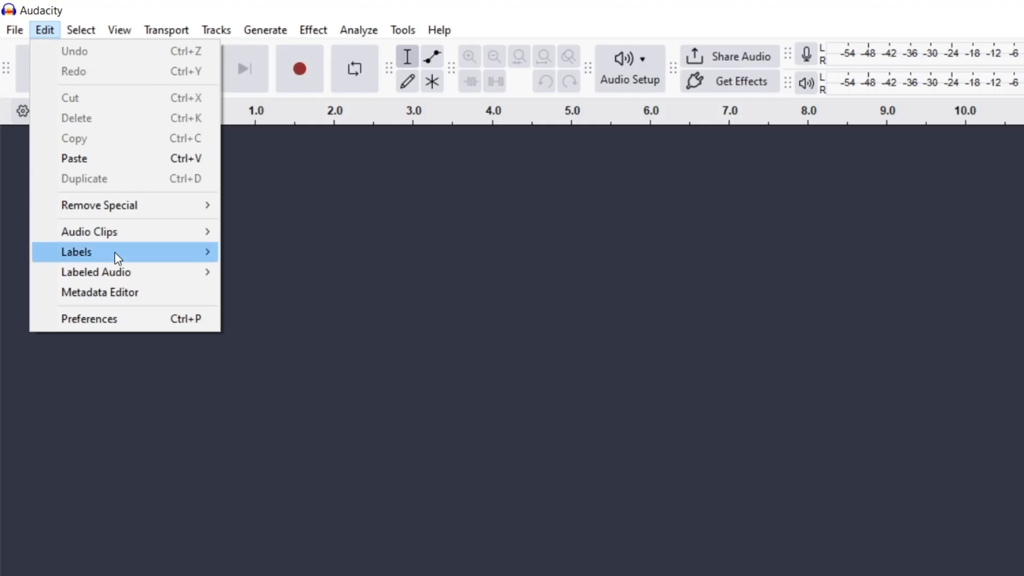
{"action": "left_click", "coordinate": [89, 318]}
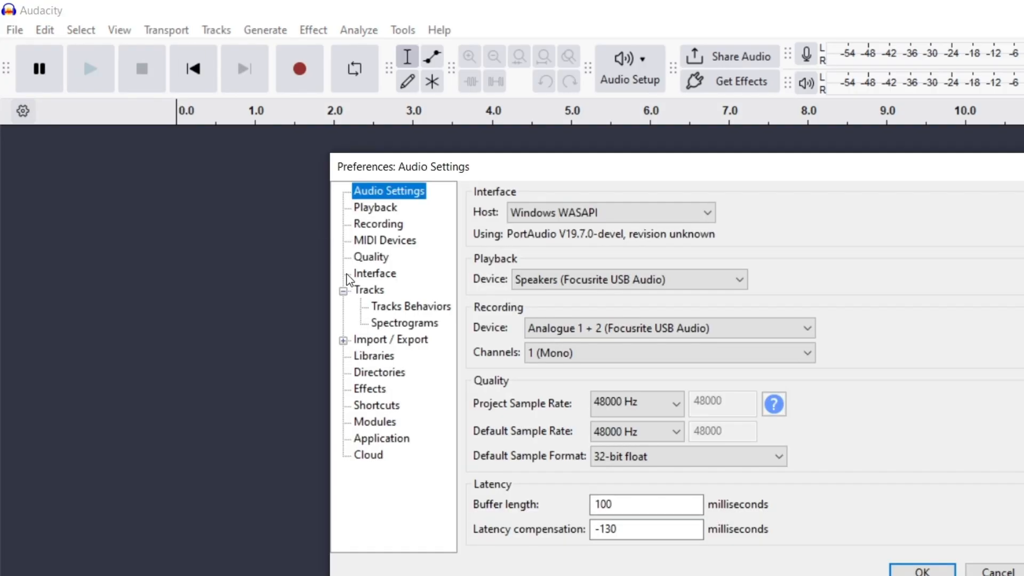
{"action": "left_click", "coordinate": [372, 356]}
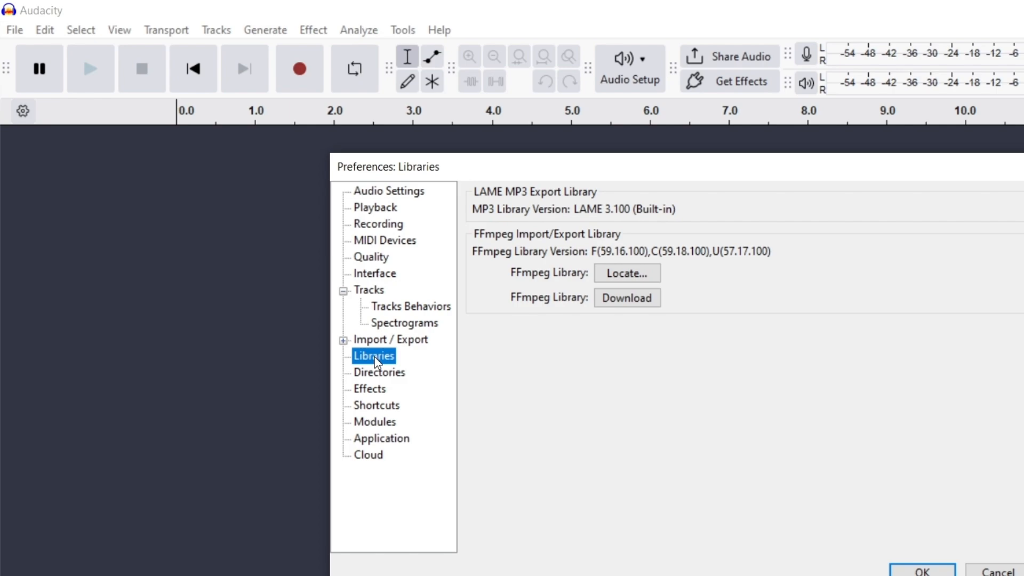
{"action": "mouse_move", "coordinate": [565, 259]}
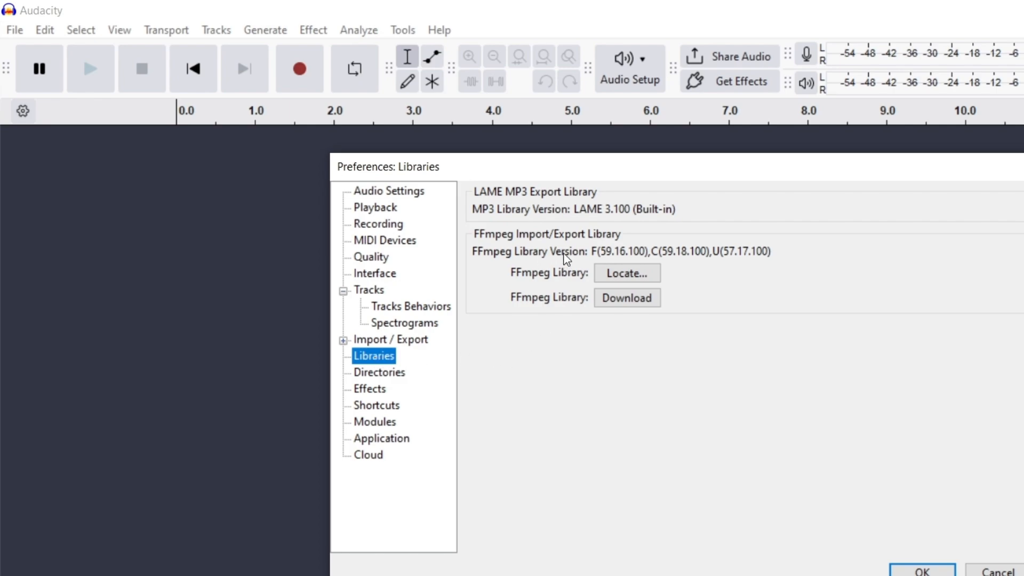
{"action": "mouse_move", "coordinate": [695, 292]}
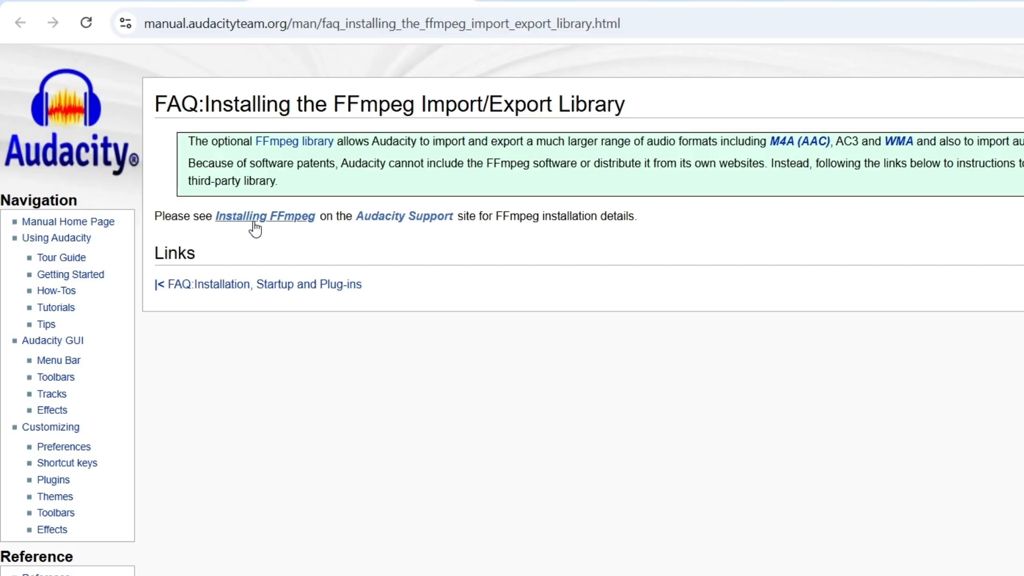
{"action": "mouse_move", "coordinate": [280, 230]}
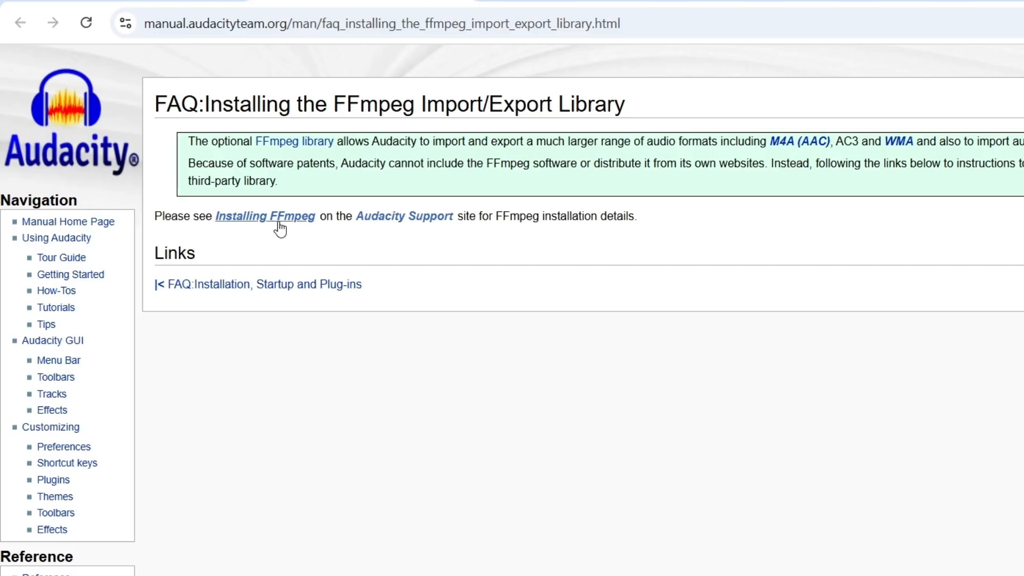
Step: Follow the Installing FFmpeg guide's recommended installer link to lame.buanzo.org/ffmpeg.php
{"action": "left_click", "coordinate": [264, 216]}
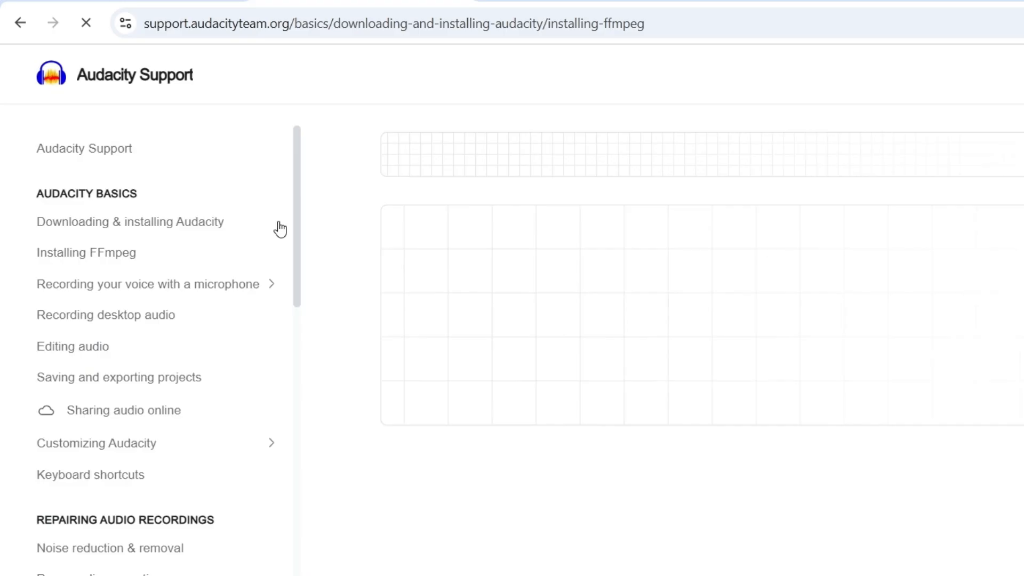
{"action": "left_click", "coordinate": [86, 252]}
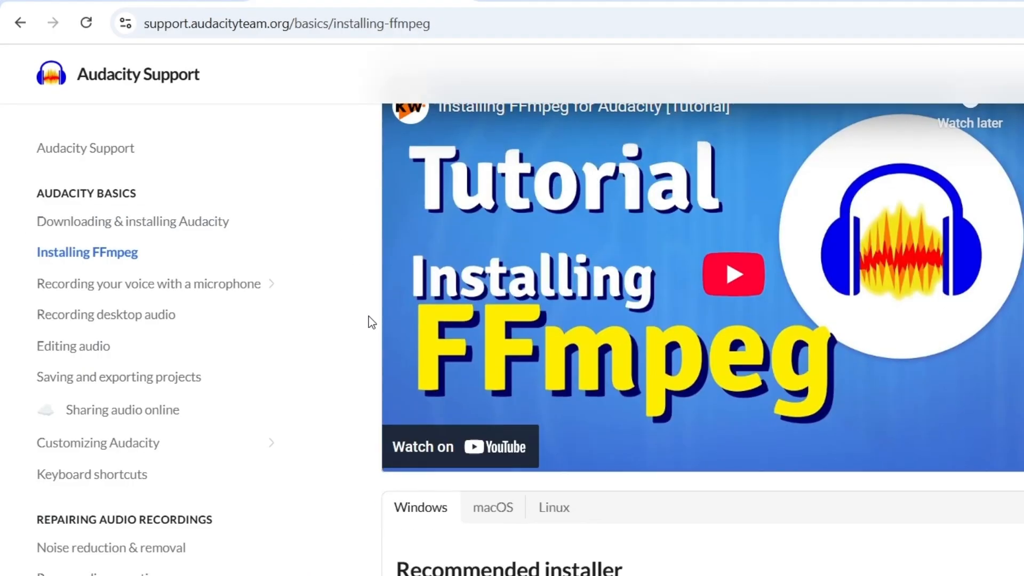
{"action": "scroll", "scroll_direction": "down", "scroll_amount": 3}
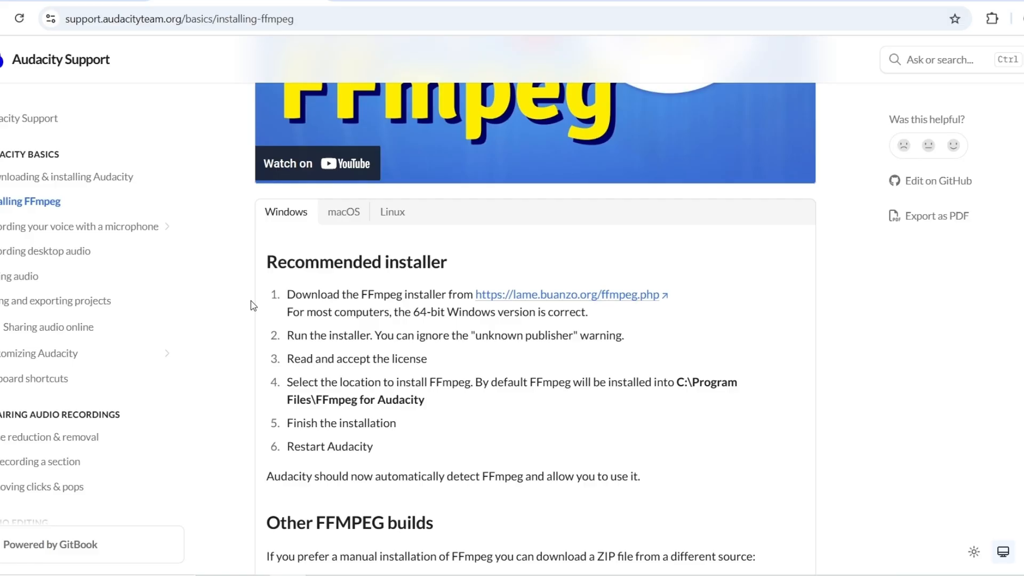
{"action": "mouse_move", "coordinate": [281, 321]}
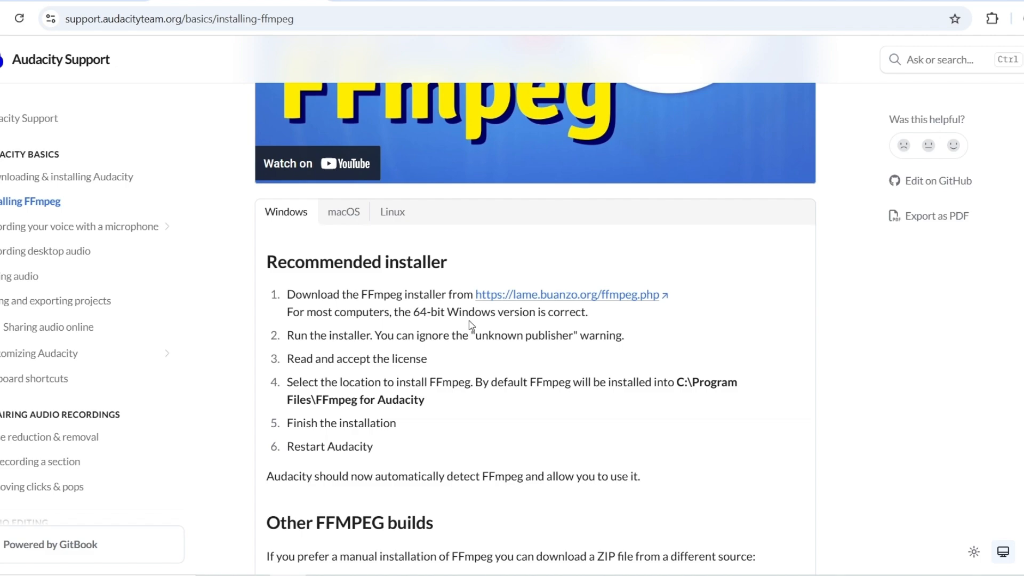
{"action": "mouse_move", "coordinate": [565, 294]}
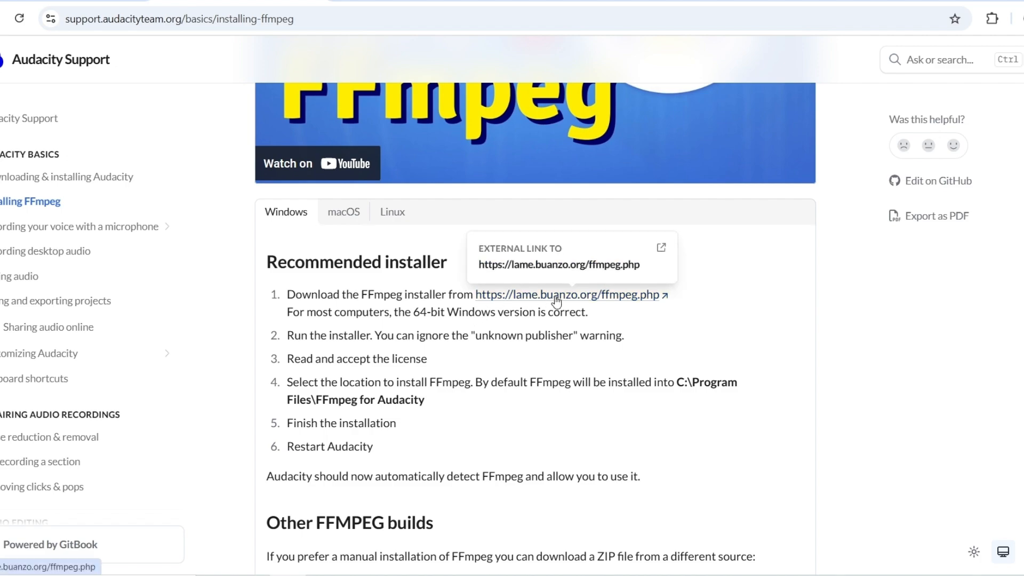
{"action": "left_click", "coordinate": [563, 295]}
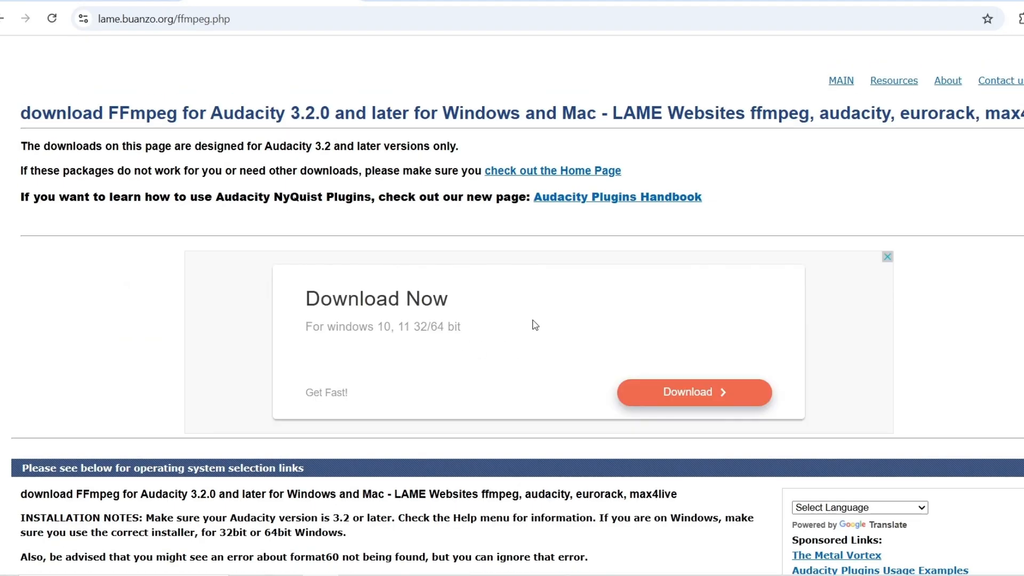
Step: Download the 64-bit Windows FFmpeg 5.0.0 installer to Documents and accept its license agreement
{"action": "scroll", "scroll_direction": "down", "scroll_amount": 3}
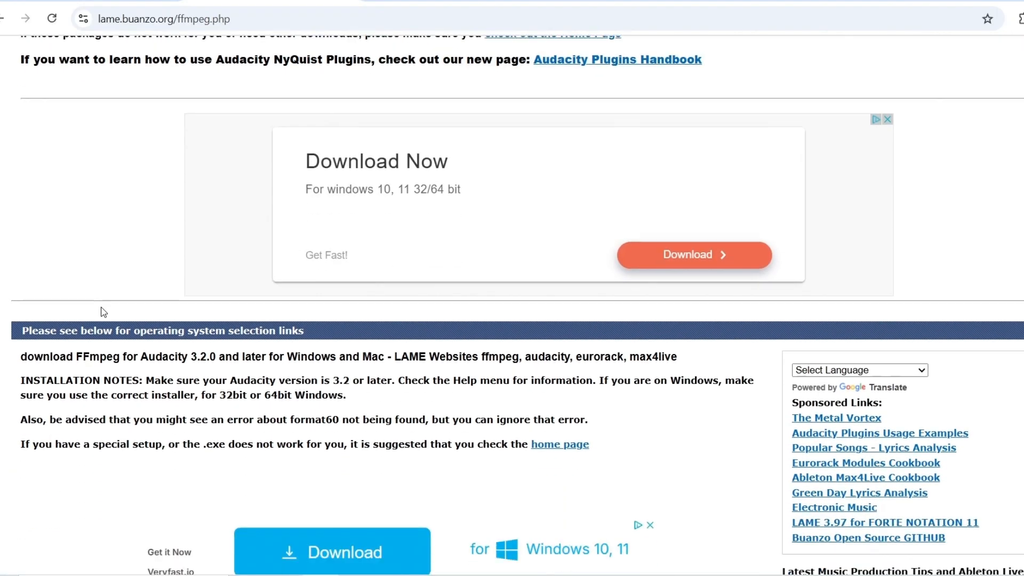
{"action": "scroll", "scroll_direction": "down", "scroll_amount": 3}
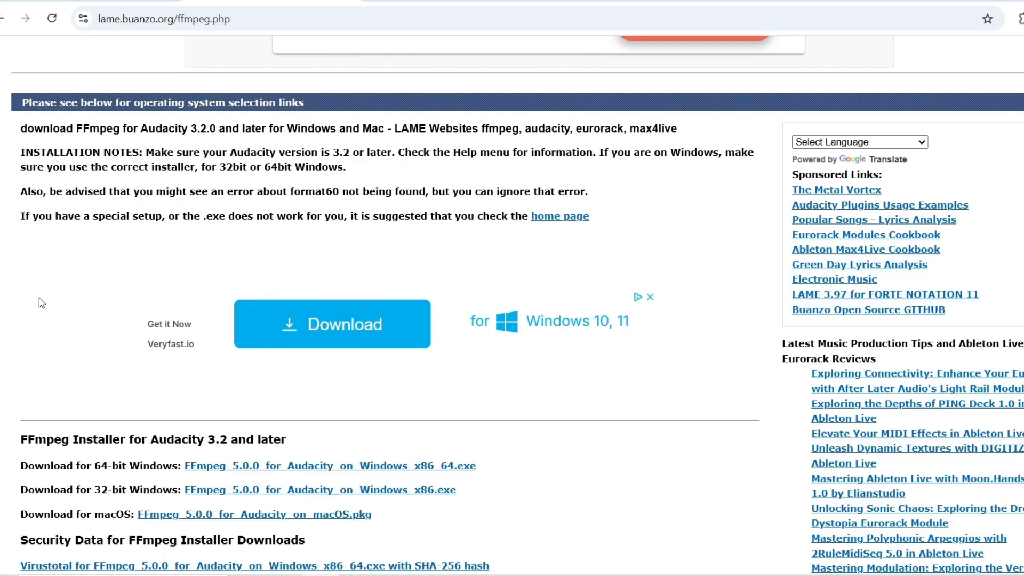
{"action": "scroll", "scroll_direction": "down", "scroll_amount": 3}
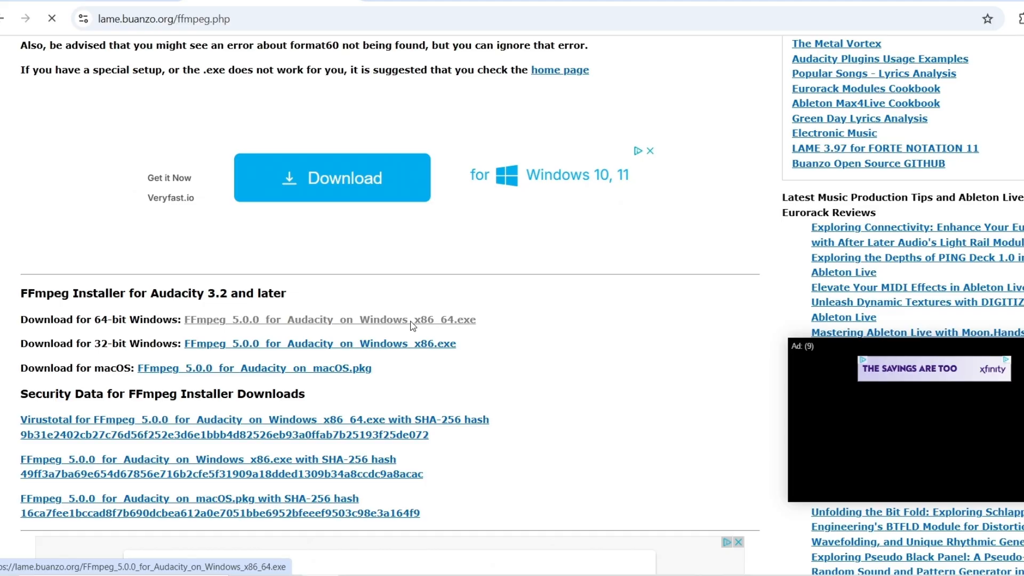
{"action": "left_click", "coordinate": [302, 320]}
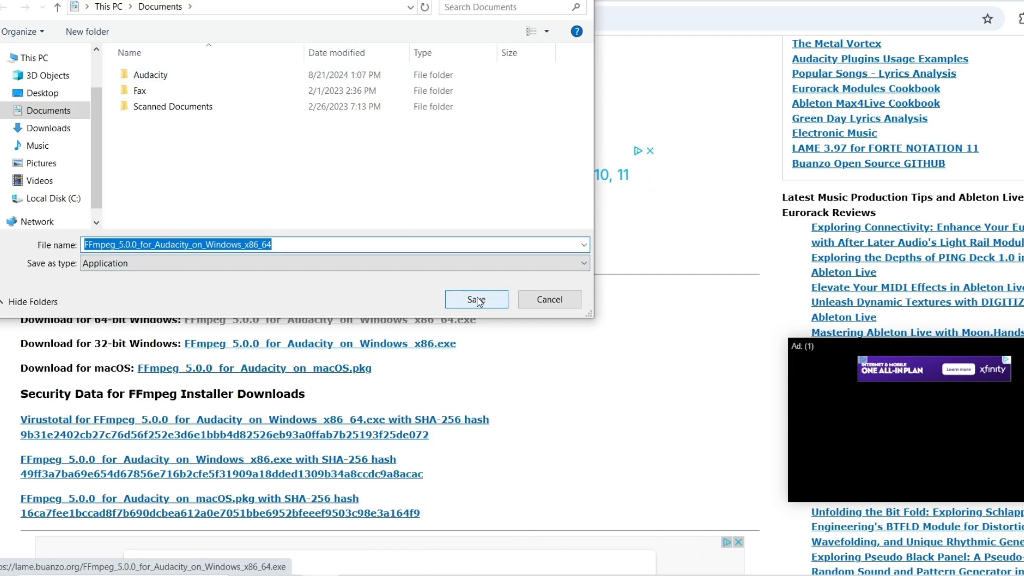
{"action": "left_click", "coordinate": [476, 299]}
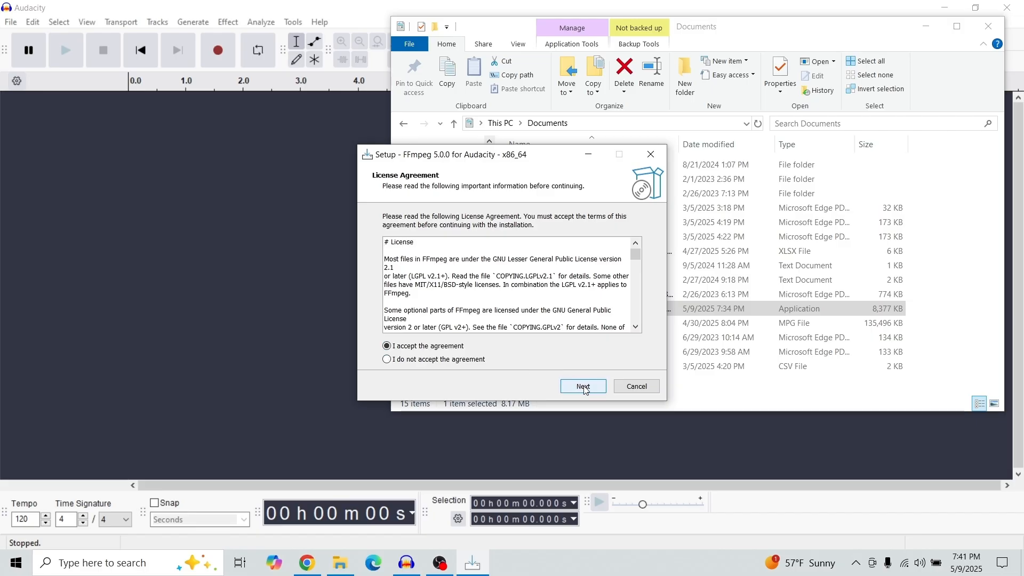
{"action": "left_click", "coordinate": [581, 386]}
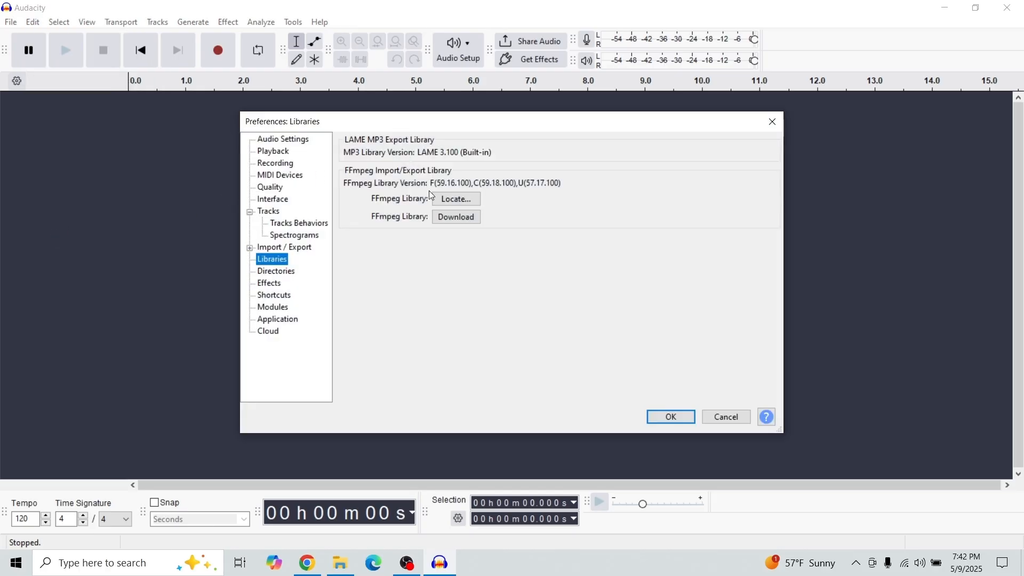
Step: Locate the FFmpeg library and select avformat-59.dll from the FFmpeg For Audacity folder
{"action": "left_click", "coordinate": [455, 198]}
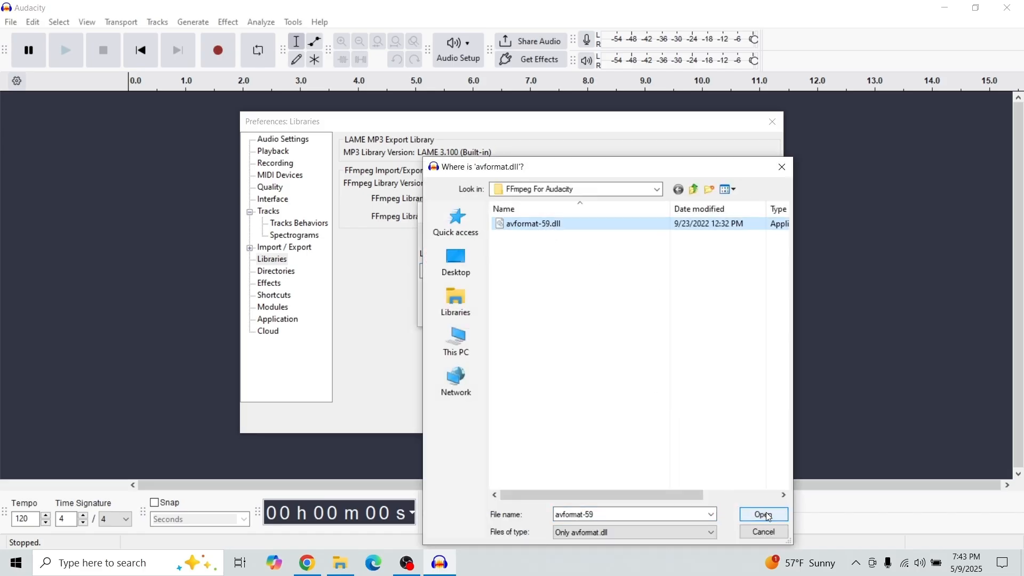
{"action": "left_click", "coordinate": [762, 514]}
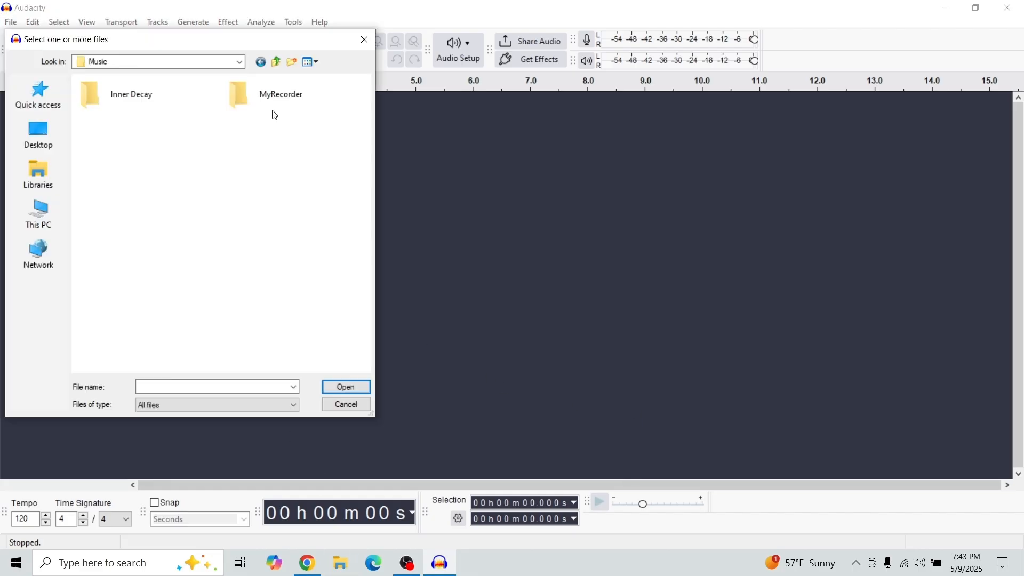
Step: Import 'How to trim an audio track 5-8-25' from the MyRecorder folder
{"action": "double_click", "coordinate": [281, 94]}
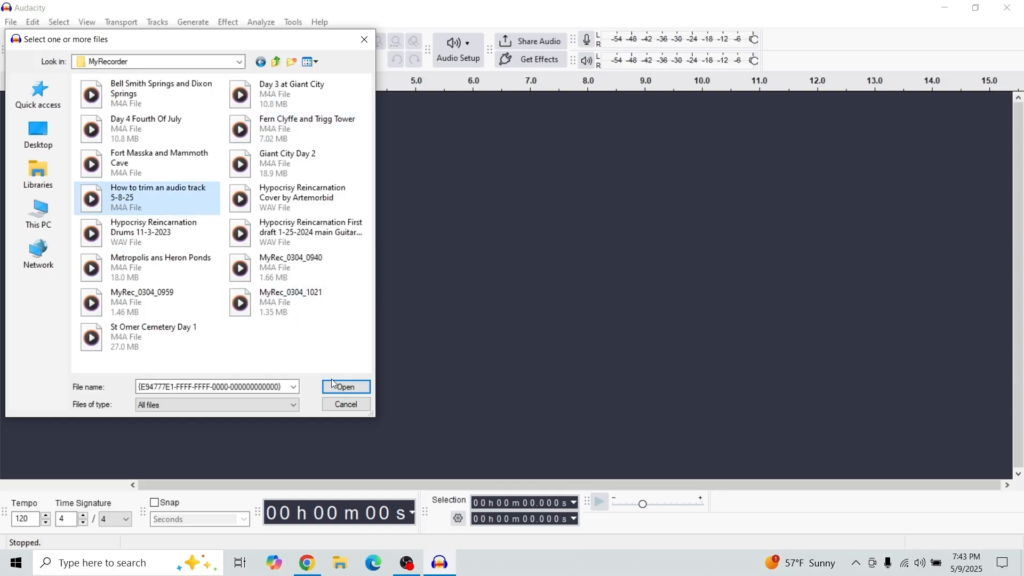
{"action": "mouse_move", "coordinate": [162, 205]}
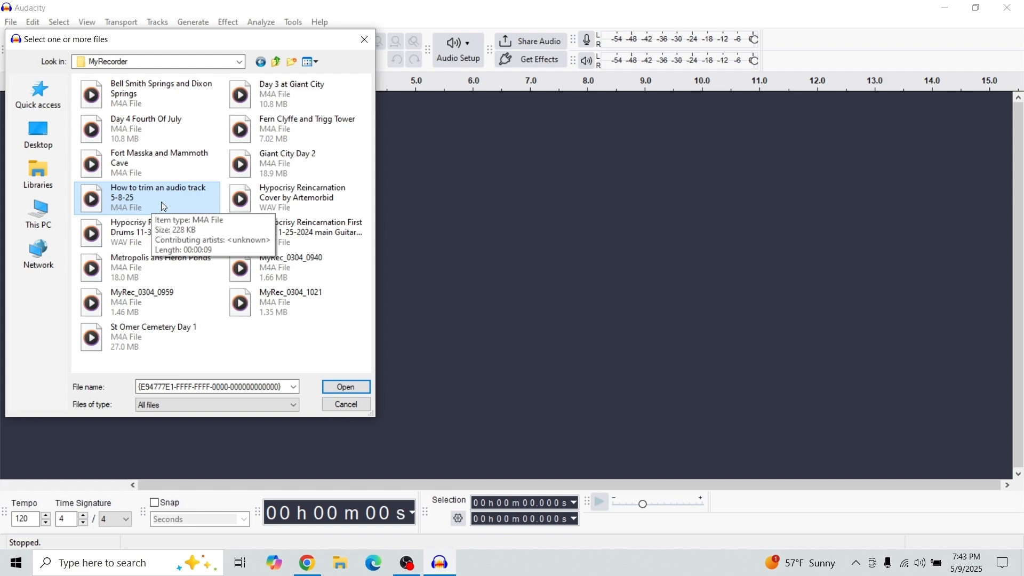
{"action": "mouse_move", "coordinate": [316, 344]}
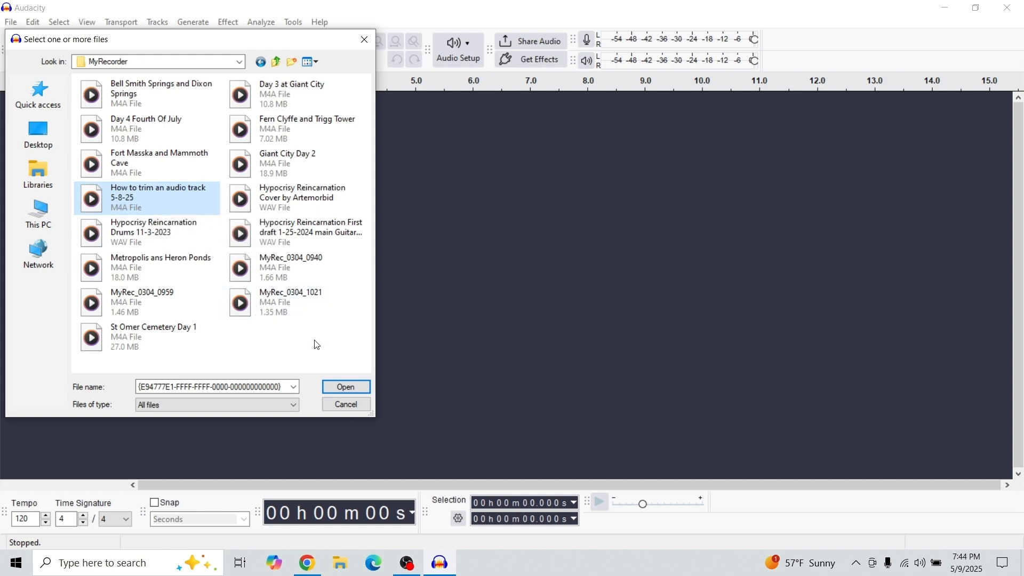
{"action": "left_click", "coordinate": [345, 387]}
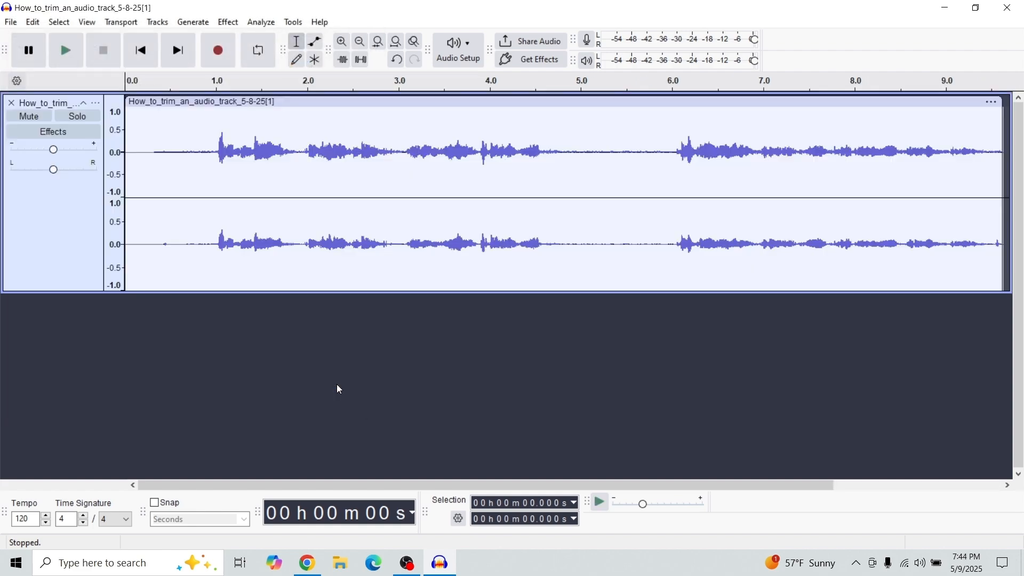
{"action": "mouse_move", "coordinate": [244, 210]}
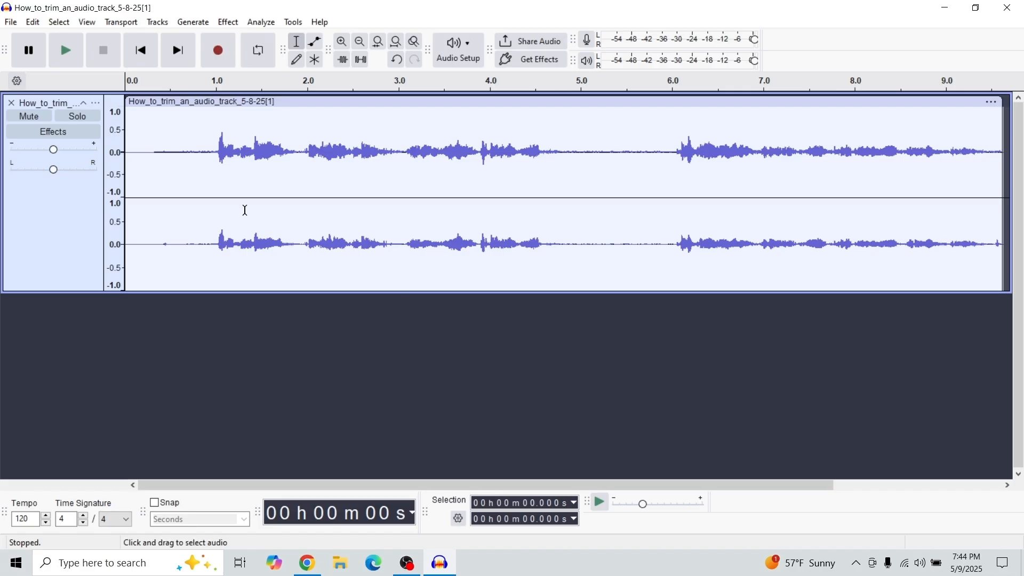
{"action": "mouse_move", "coordinate": [265, 244]}
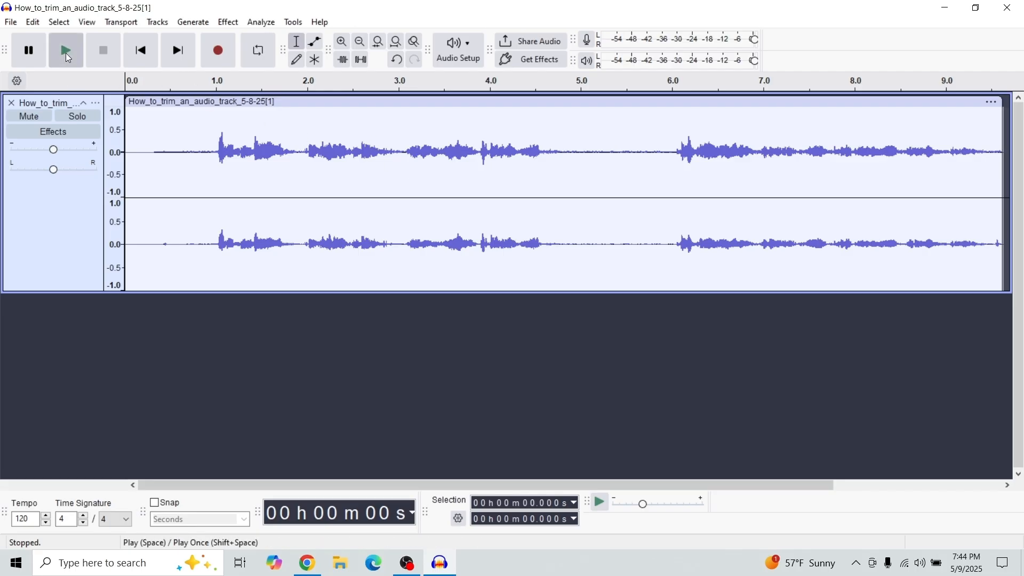
{"action": "left_click", "coordinate": [64, 50]}
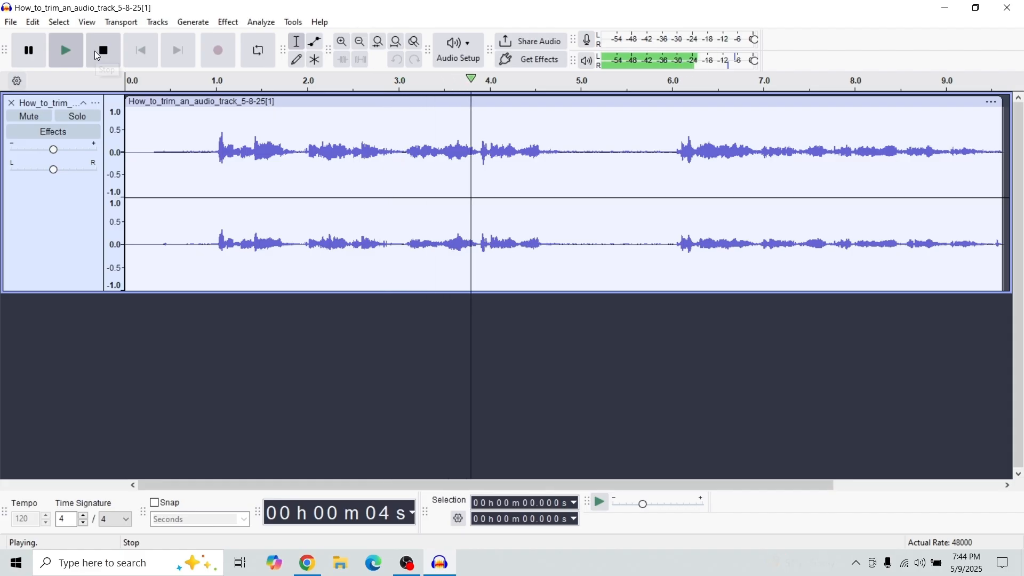
{"action": "left_click", "coordinate": [102, 50]}
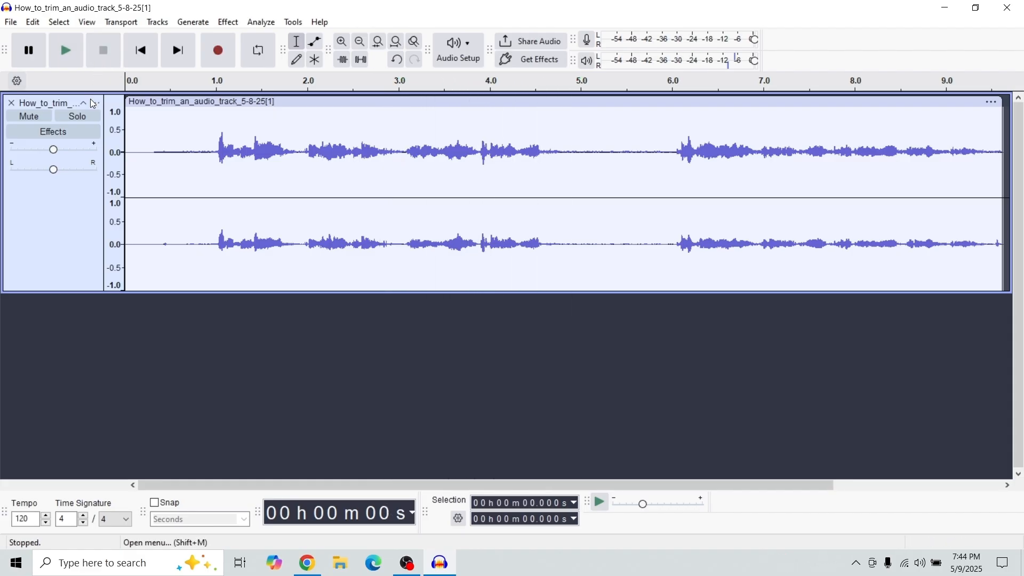
Step: Start File > Export Audio and choose to export to this computer
{"action": "left_click", "coordinate": [10, 21]}
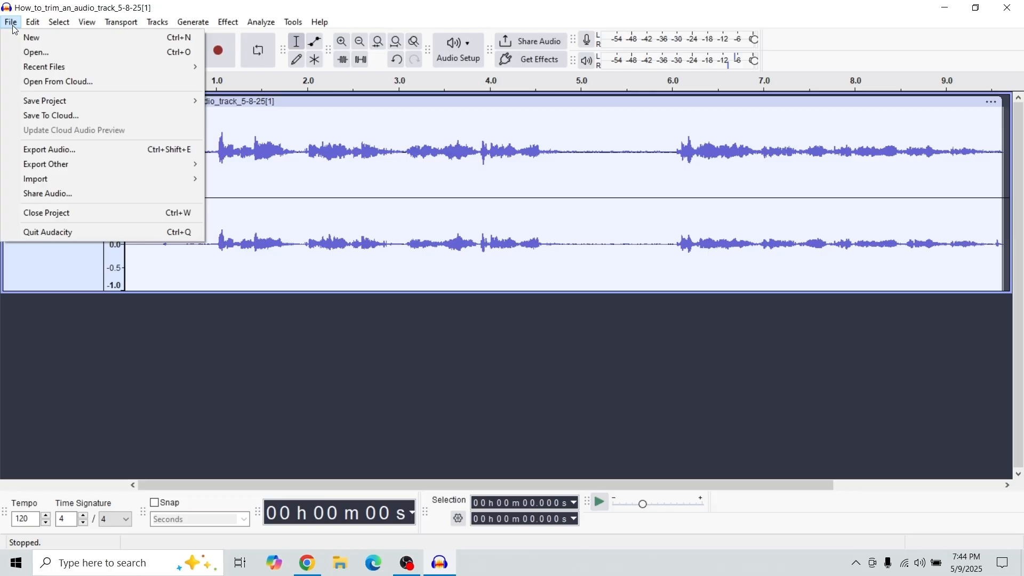
{"action": "mouse_move", "coordinate": [49, 149]}
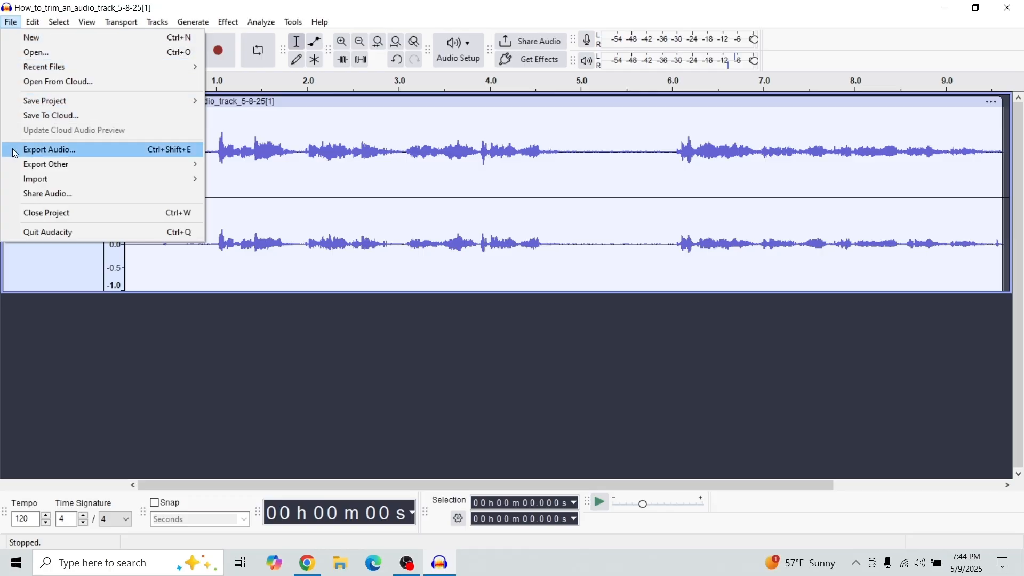
{"action": "left_click", "coordinate": [49, 149]}
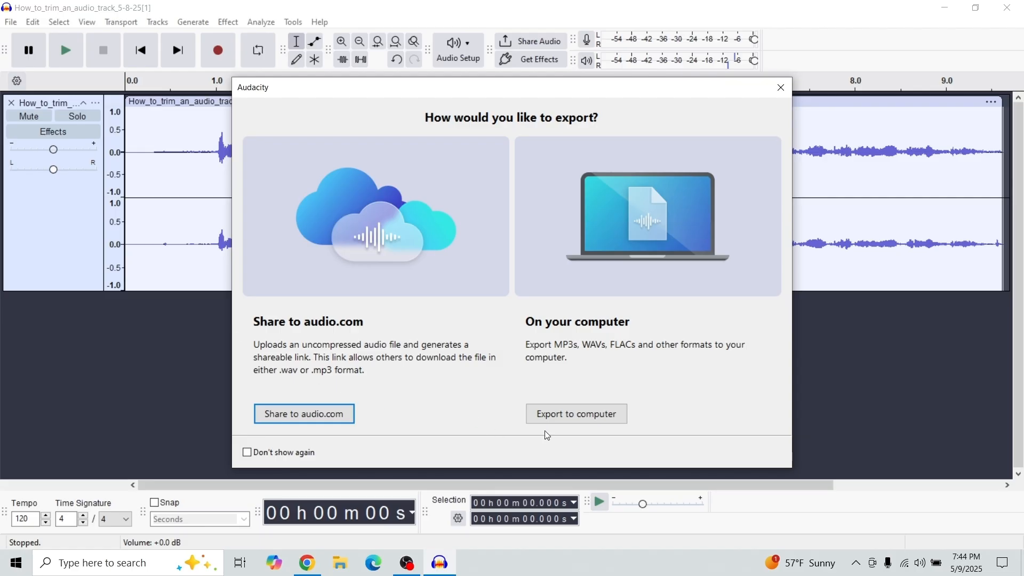
{"action": "left_click", "coordinate": [575, 413]}
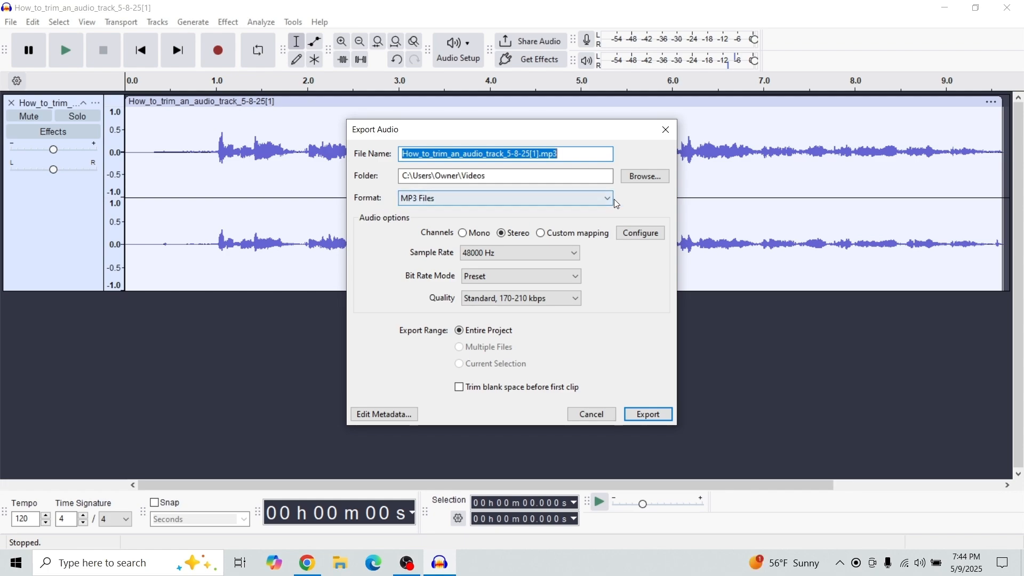
Step: Export as MP3 Files into C:\Users\Owner\Videos
{"action": "left_click", "coordinate": [504, 197]}
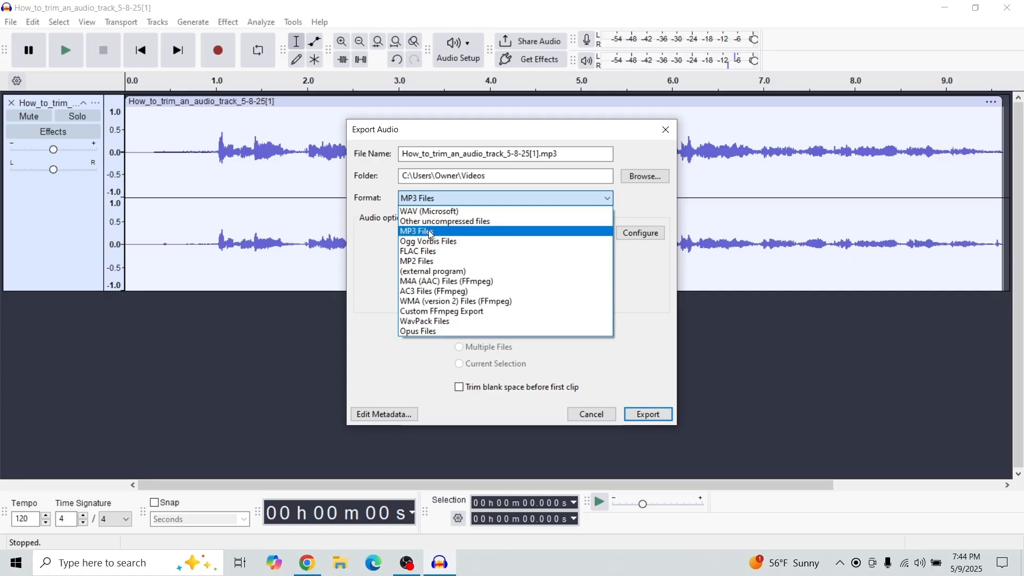
{"action": "left_click", "coordinate": [418, 231]}
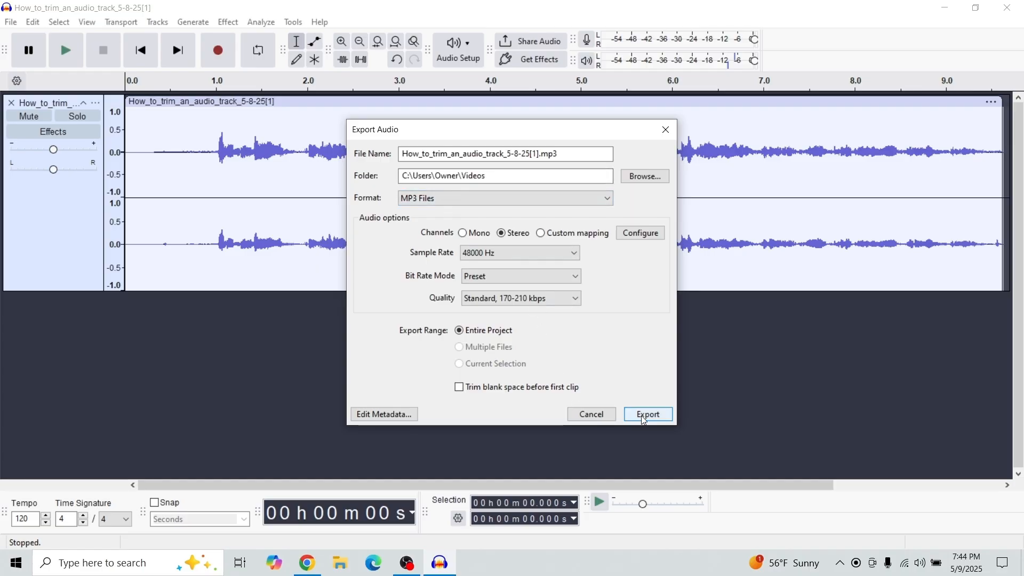
{"action": "left_click", "coordinate": [647, 413]}
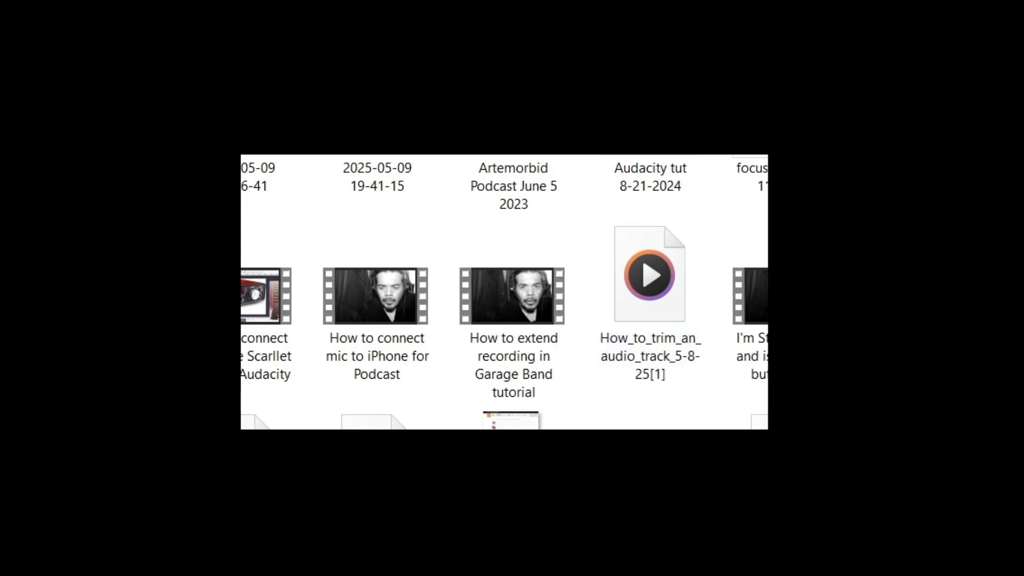
Step: Open How_to_trim_an_audio_track_5-8-25[1] from the Videos folder
{"action": "double_click", "coordinate": [649, 273]}
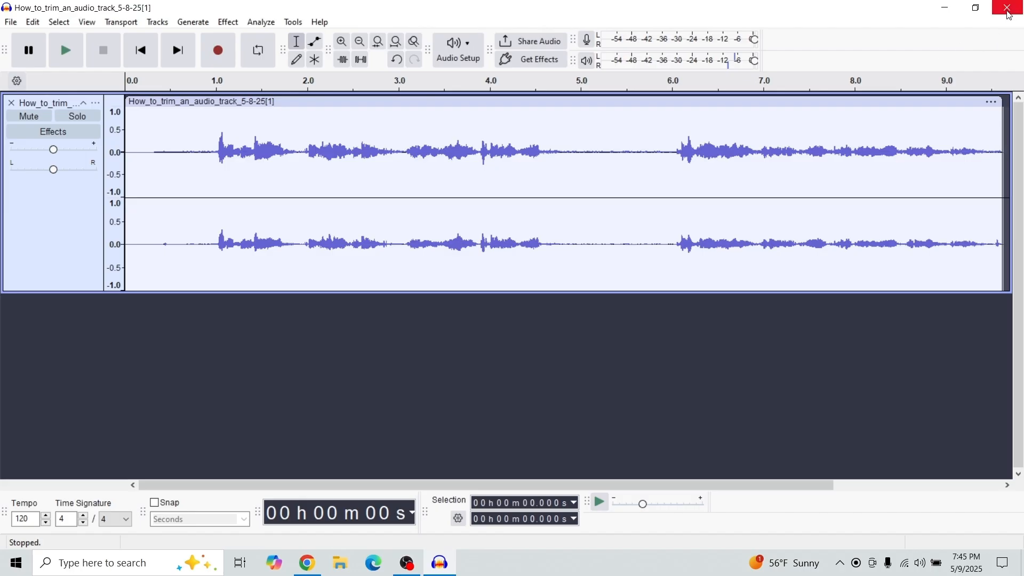